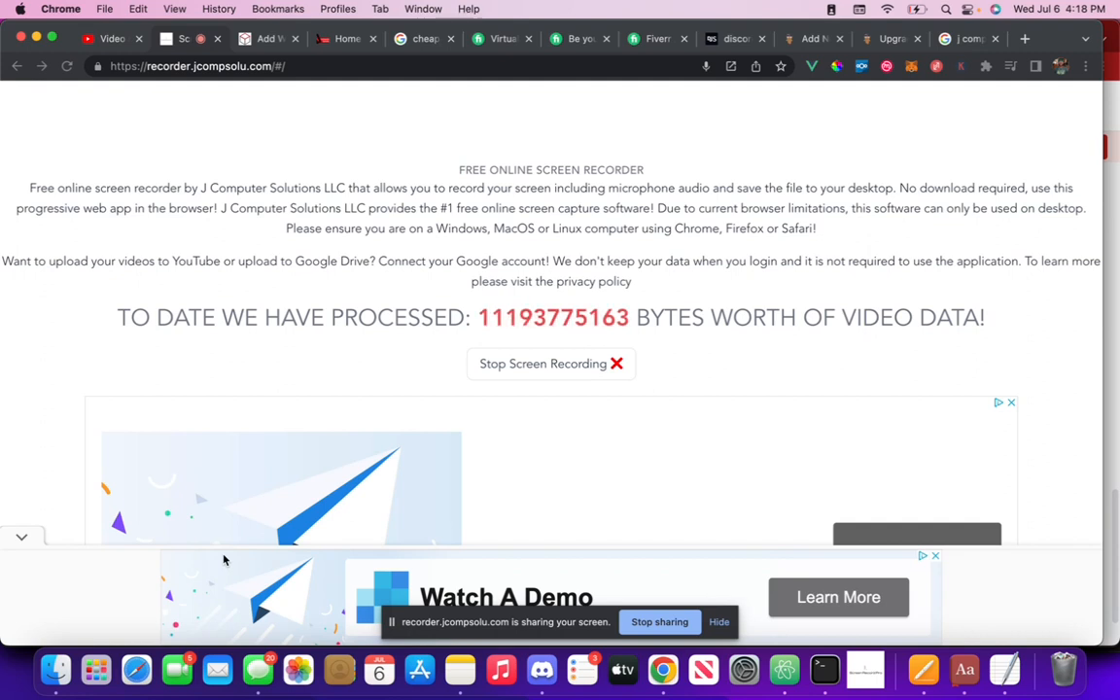
{"action": "mouse_move", "coordinate": [940, 171]}
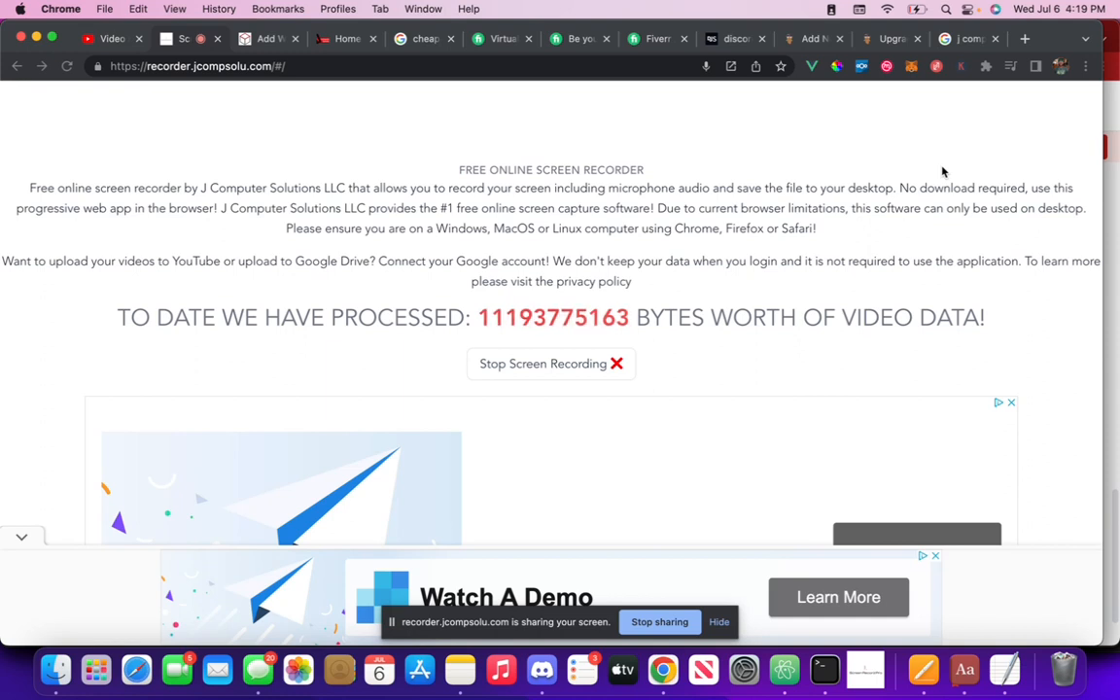
{"action": "mouse_move", "coordinate": [463, 472]}
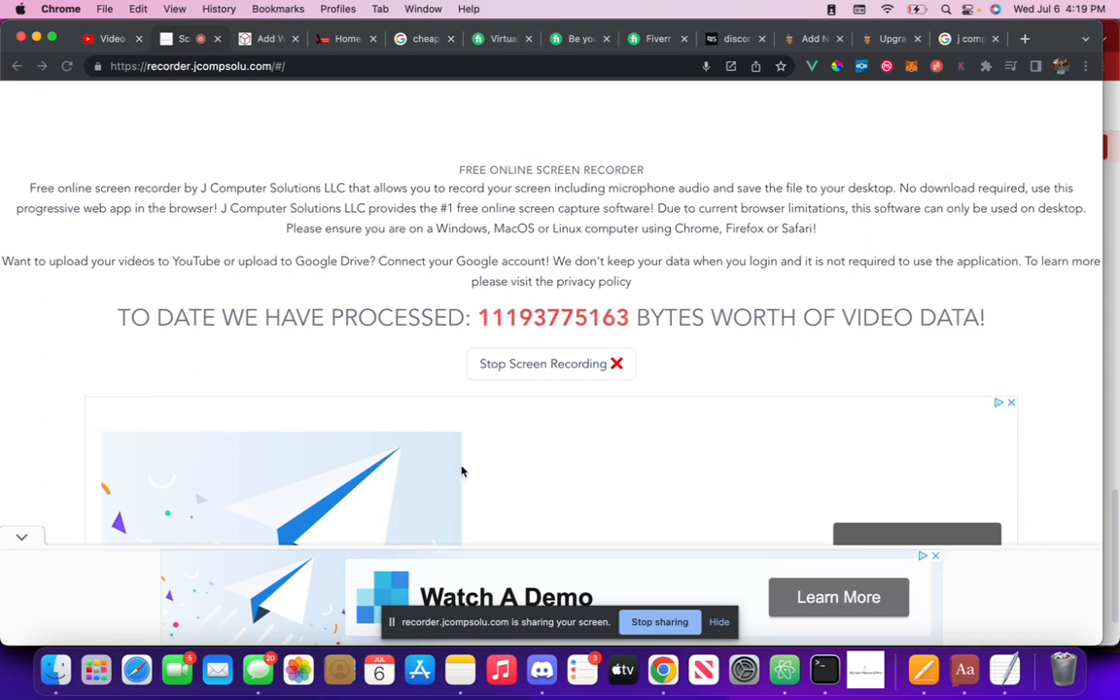
{"action": "mouse_move", "coordinate": [618, 378]}
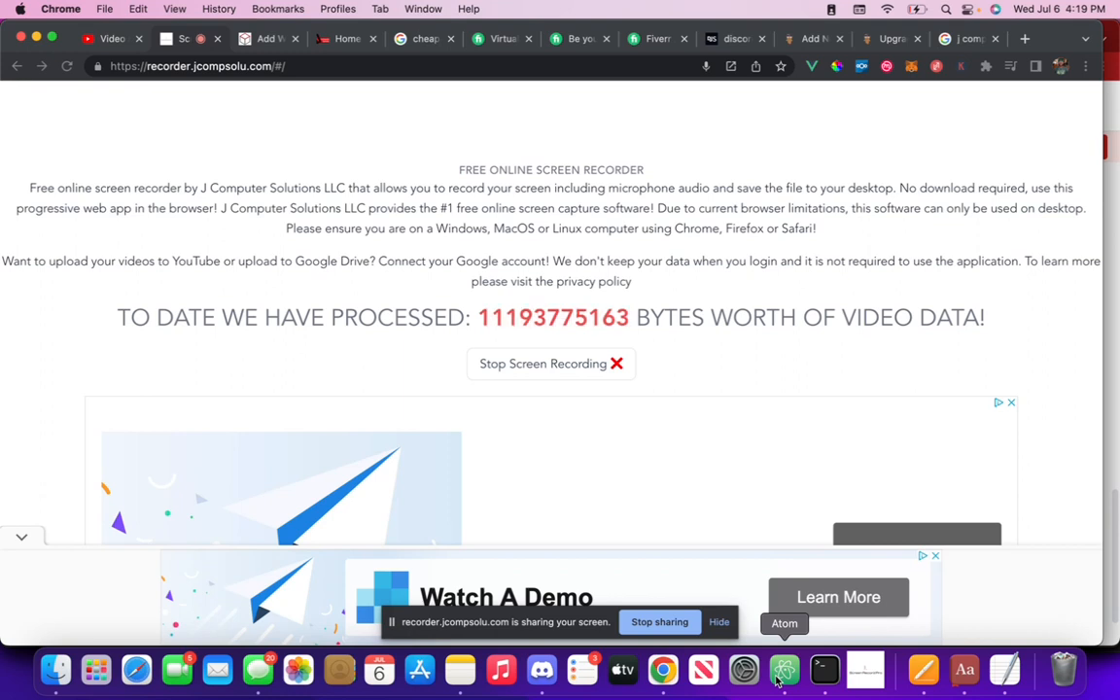
{"action": "mouse_move", "coordinate": [25, 399]}
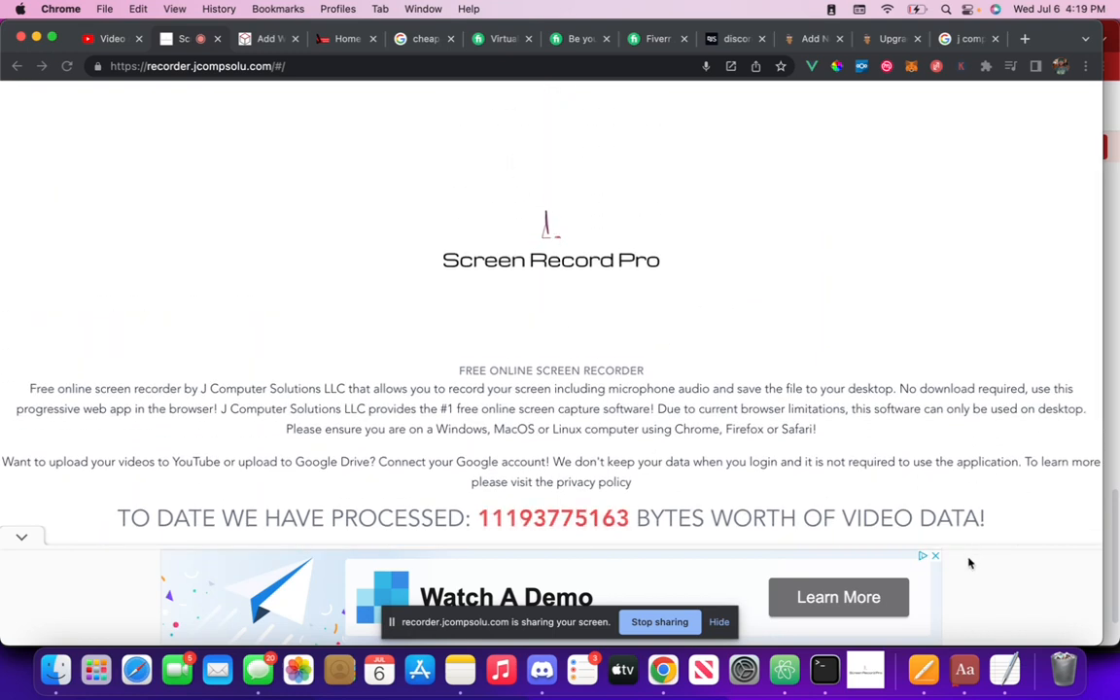
{"action": "mouse_move", "coordinate": [126, 284]}
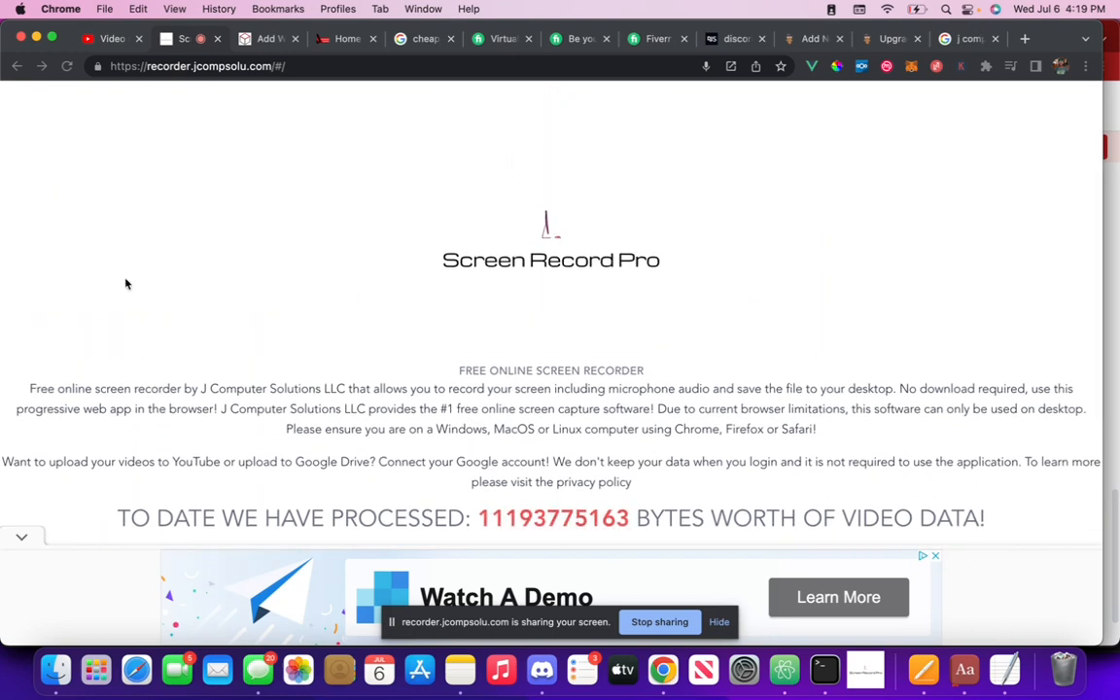
{"action": "mouse_move", "coordinate": [402, 367]}
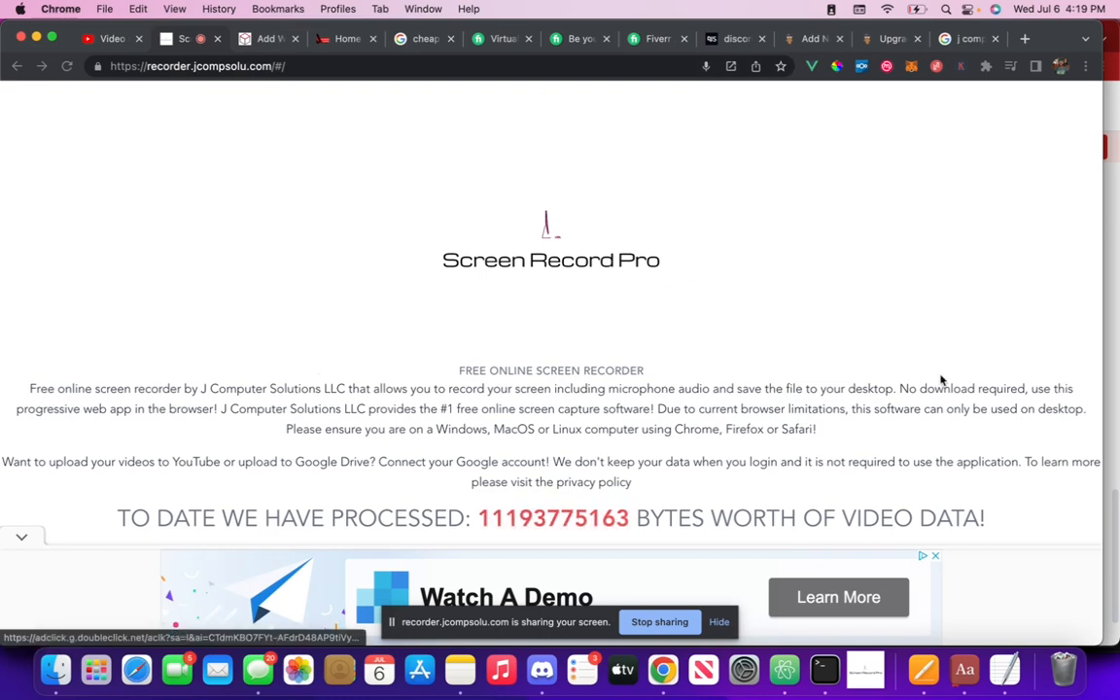
Step: Show package.json with the project name, scripts, discord.js and twitter-v2 dependencies
{"action": "scroll", "scroll_direction": "down", "scroll_amount": 3}
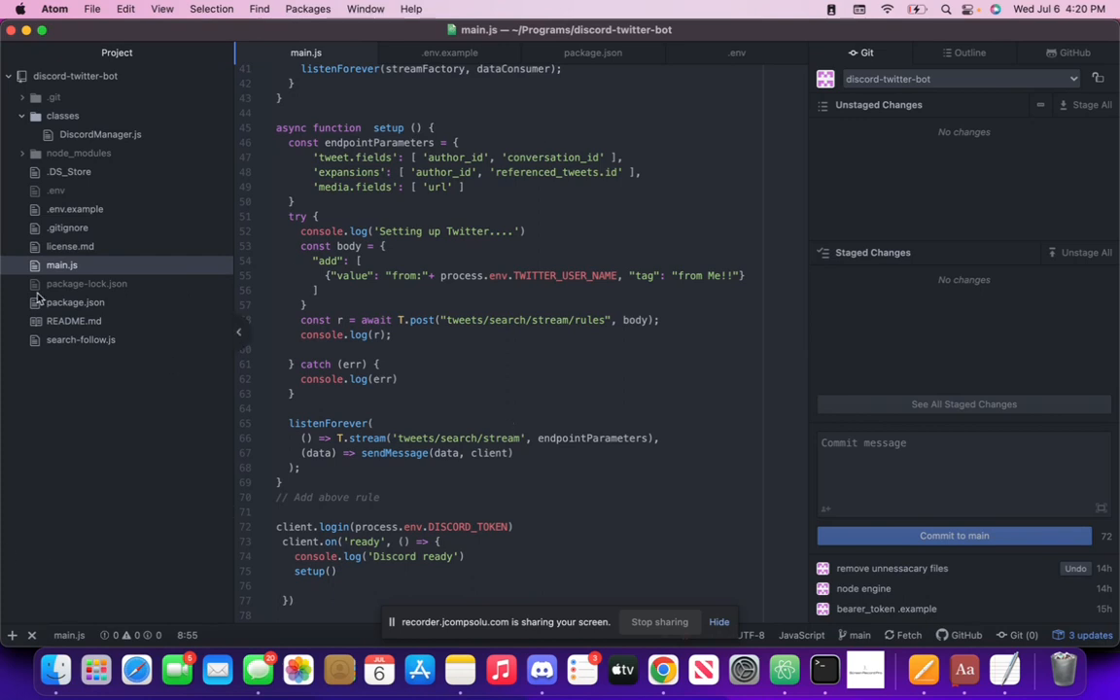
{"action": "left_click", "coordinate": [74, 301]}
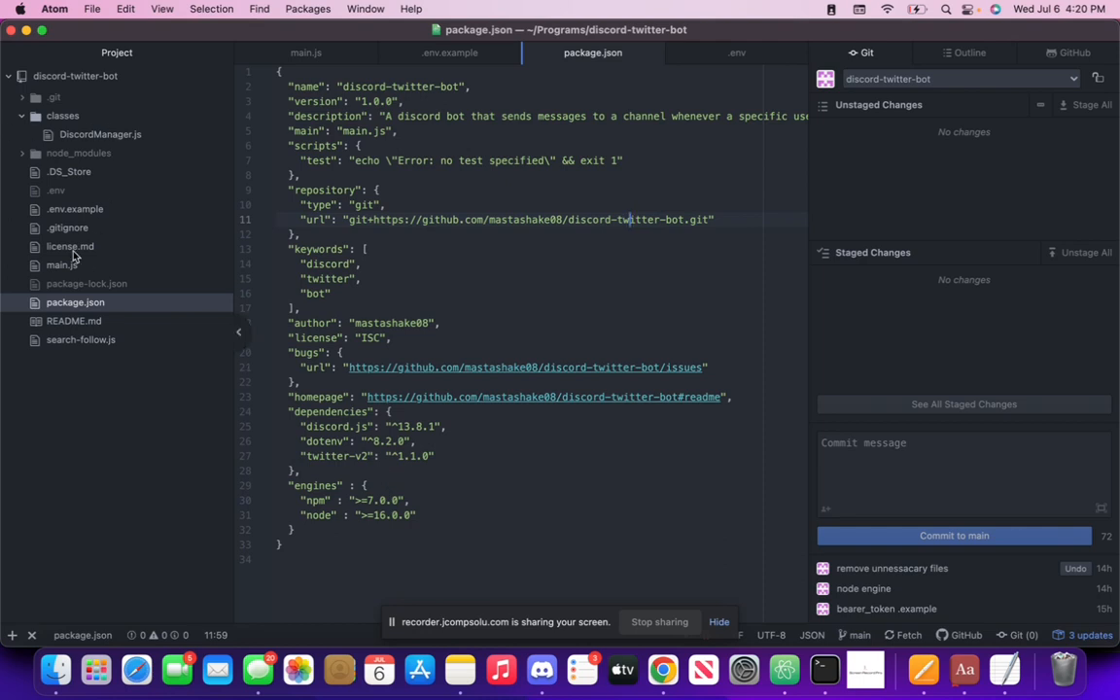
Step: Return to main.js showing the dotenv, twitter-v2 and discord.js requires and client setup
{"action": "left_click", "coordinate": [60, 264]}
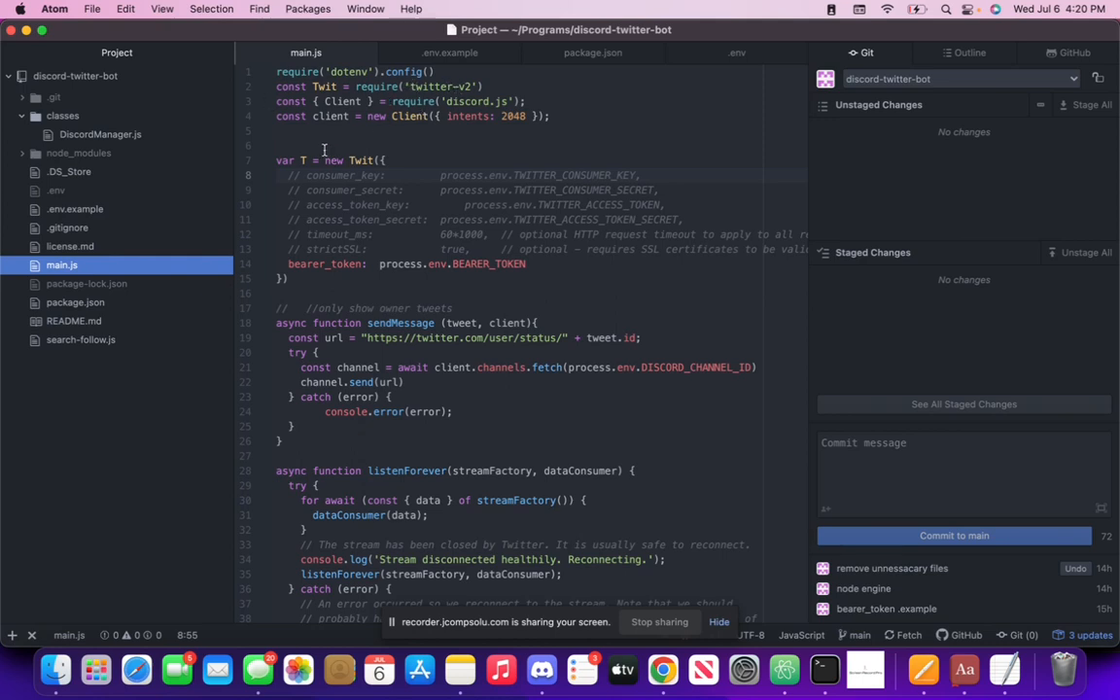
{"action": "mouse_move", "coordinate": [509, 148]}
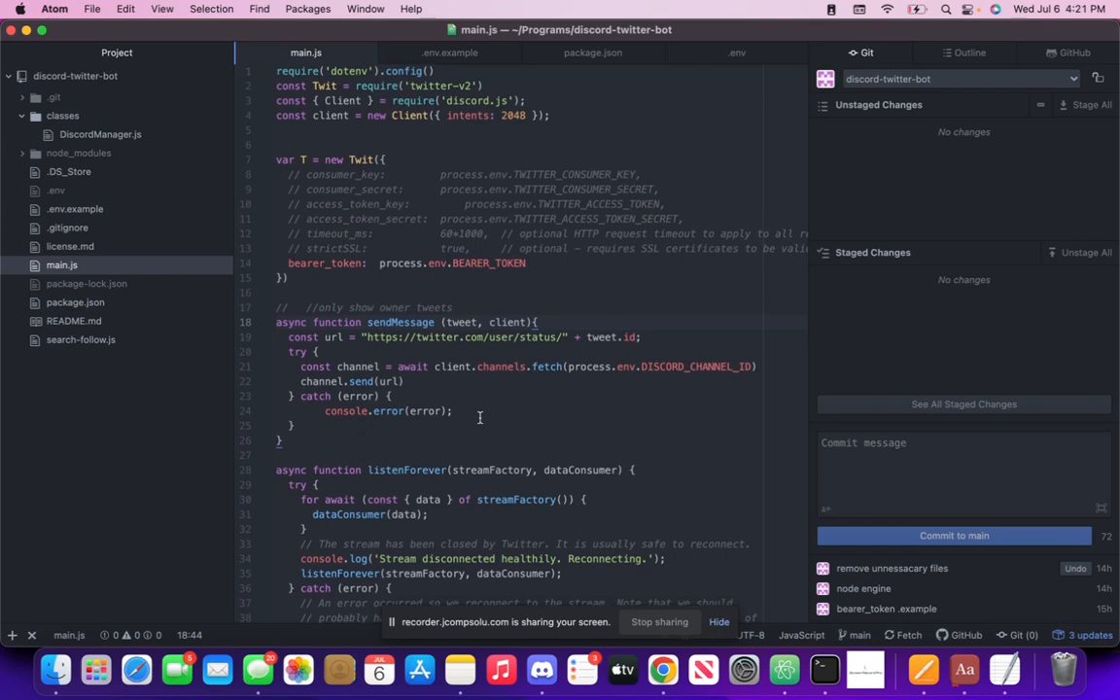
{"action": "scroll", "scroll_direction": "down", "scroll_amount": 3}
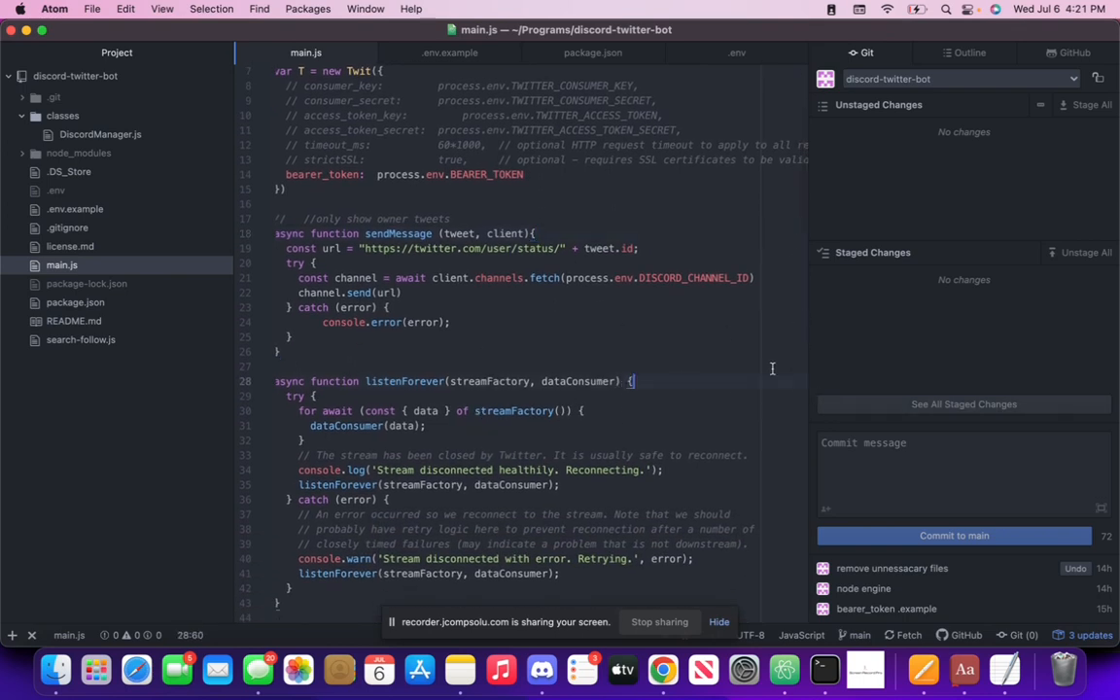
{"action": "mouse_move", "coordinate": [739, 373]}
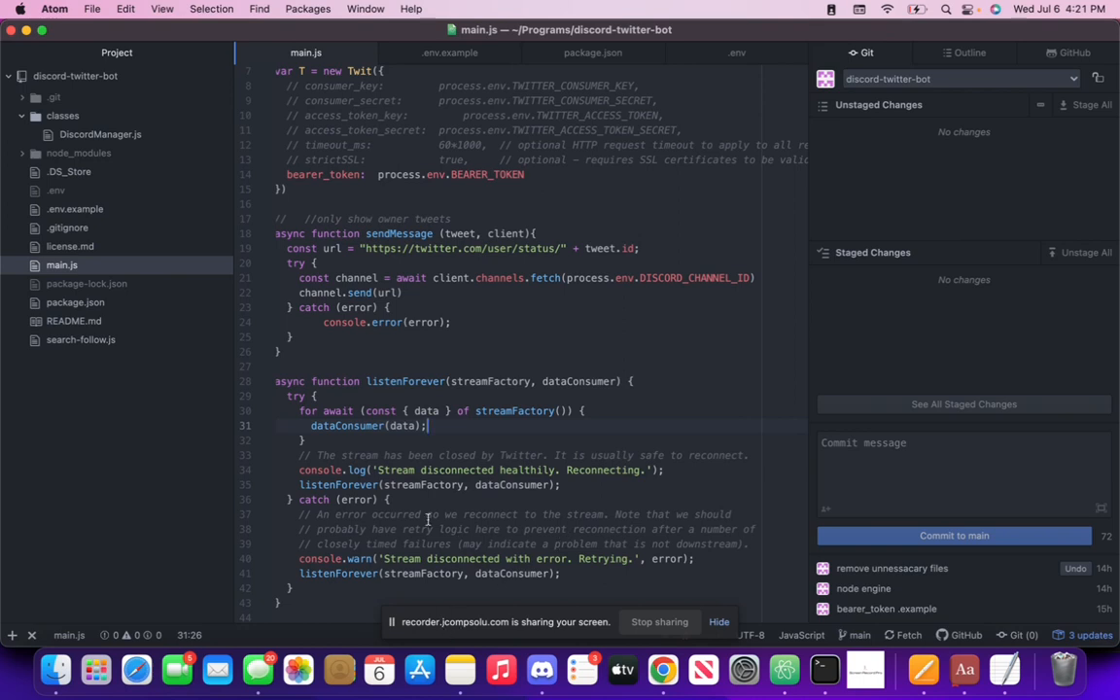
{"action": "scroll", "scroll_direction": "down", "scroll_amount": 3}
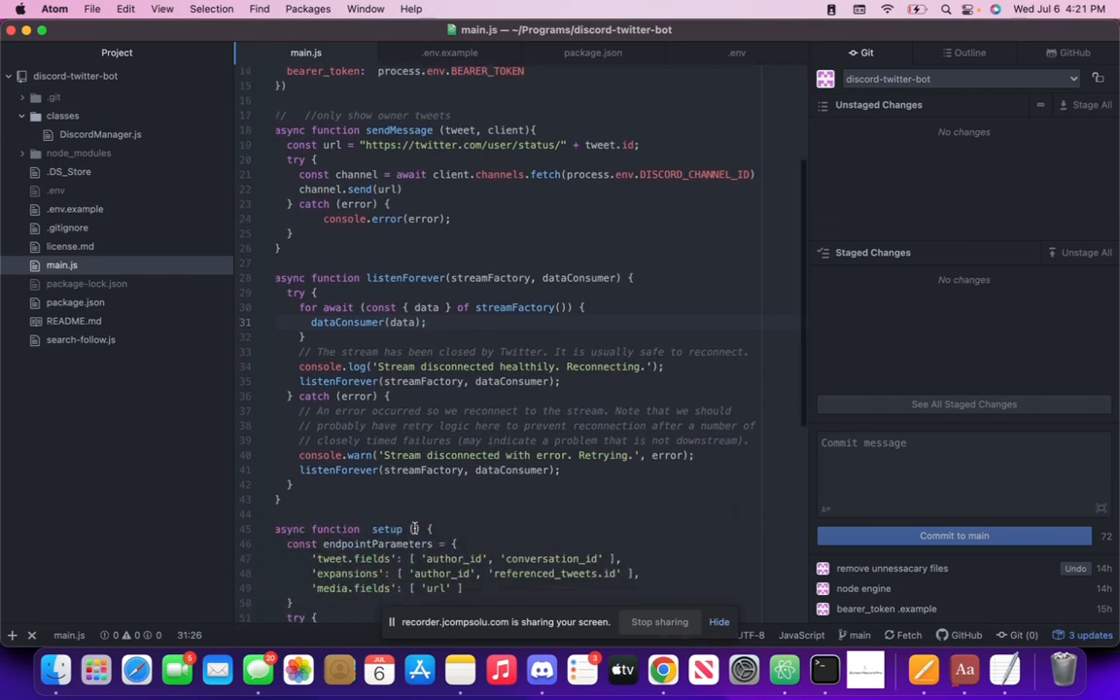
{"action": "scroll", "scroll_direction": "down", "scroll_amount": 3}
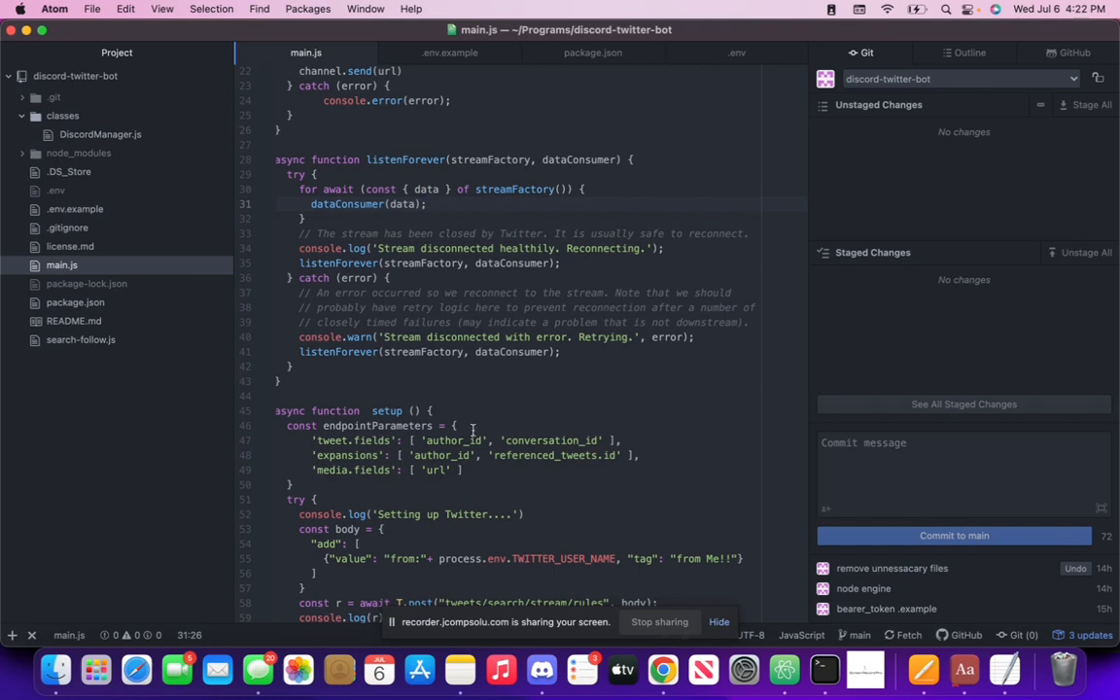
{"action": "left_click", "coordinate": [425, 204]}
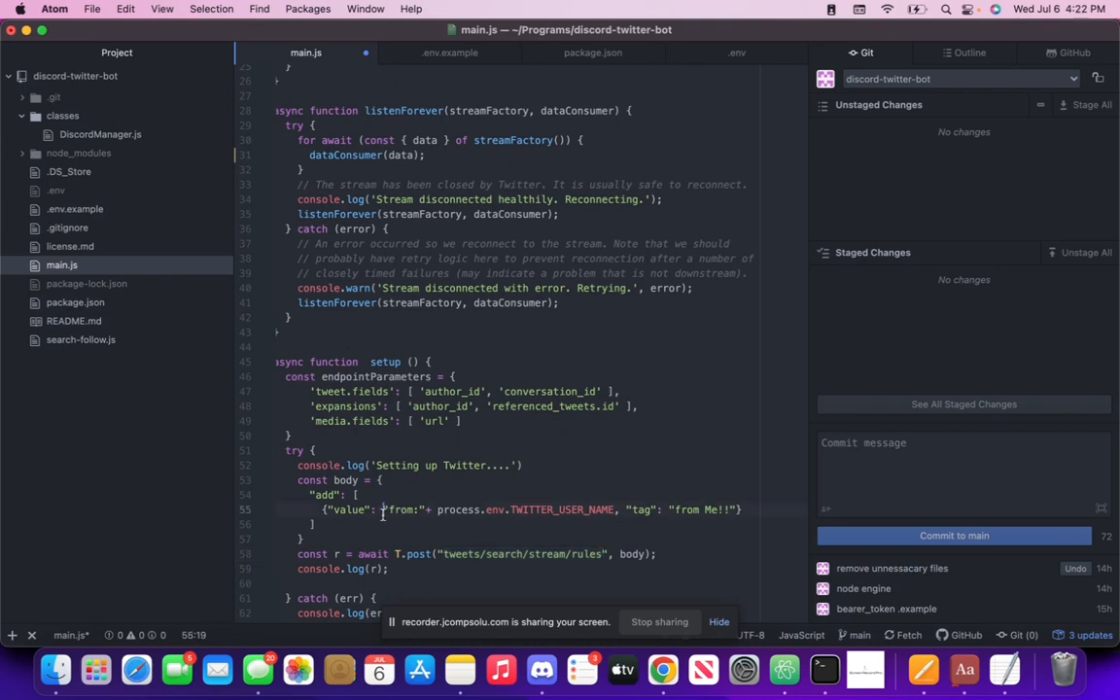
Step: Return to package.json listing discord.js 13.8.1, dotenv and twitter-v2 dependencies
{"action": "double_click", "coordinate": [398, 510]}
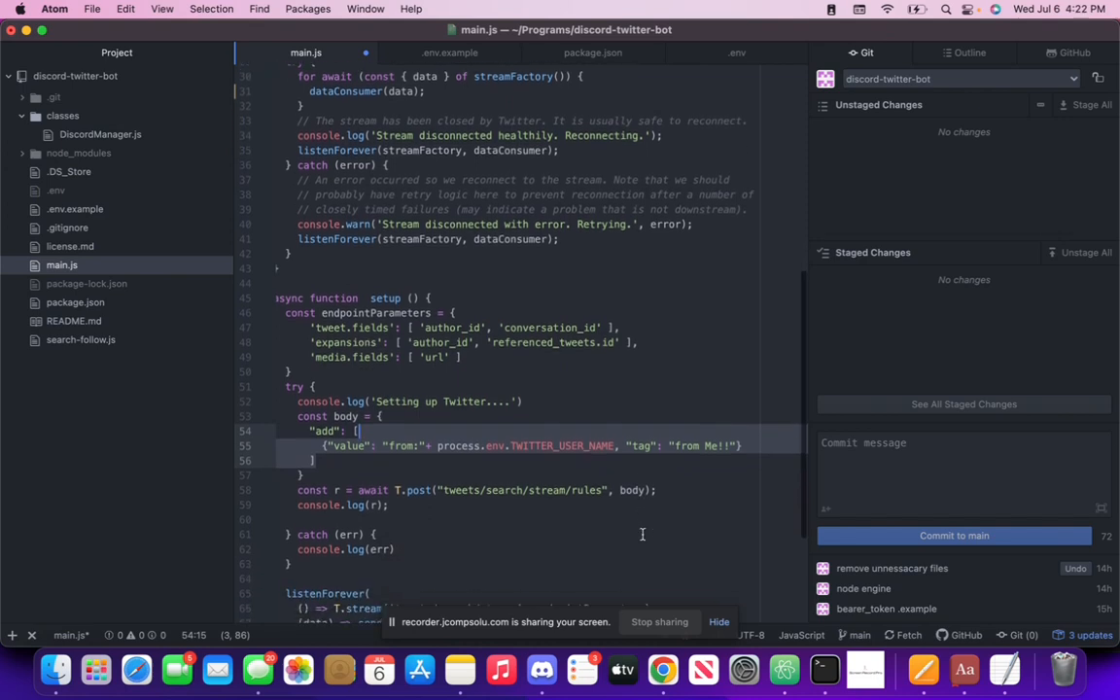
{"action": "scroll", "scroll_direction": "down", "scroll_amount": 3}
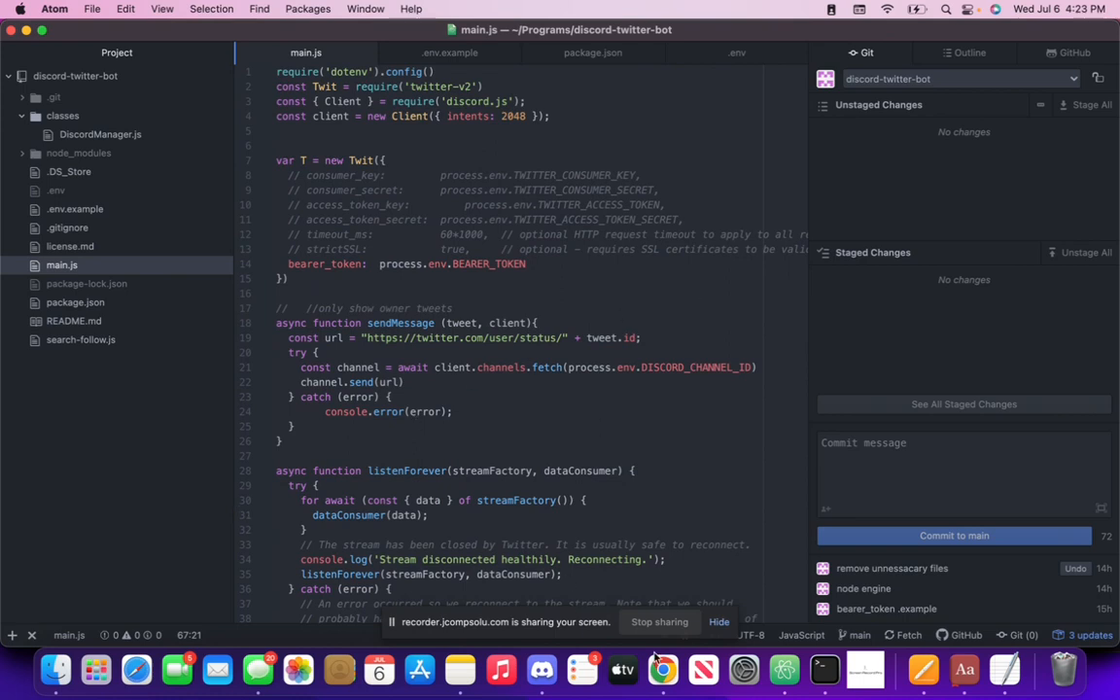
{"action": "left_click", "coordinate": [74, 301]}
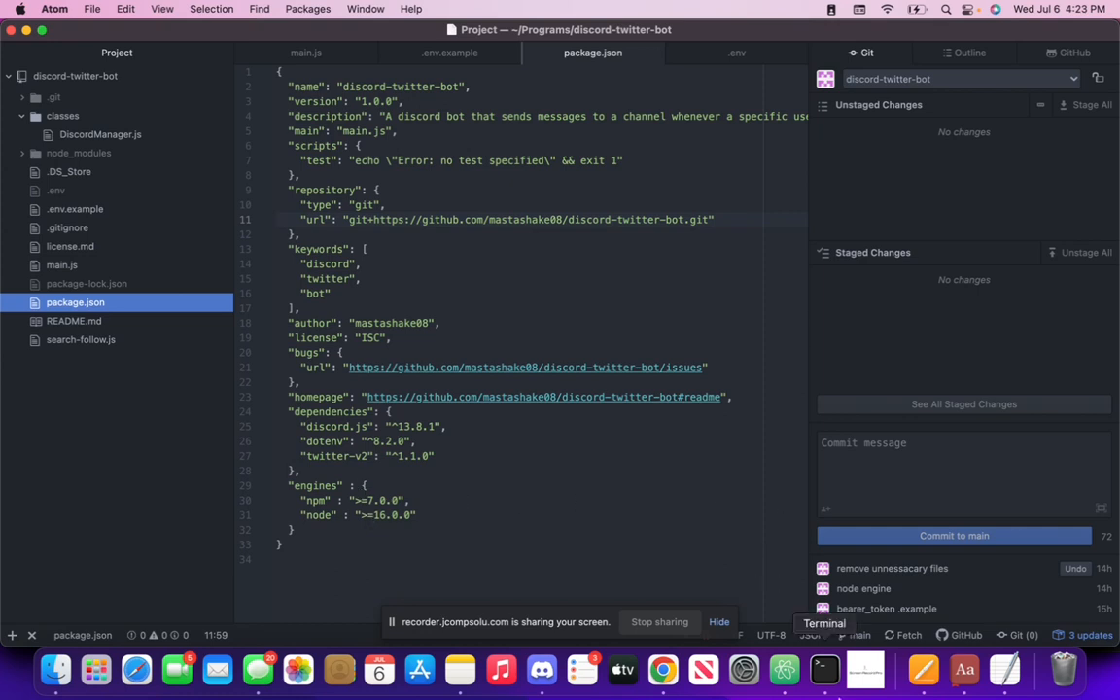
Step: Start a cd Programs/ command in a new Terminal window
{"action": "left_click", "coordinate": [824, 669]}
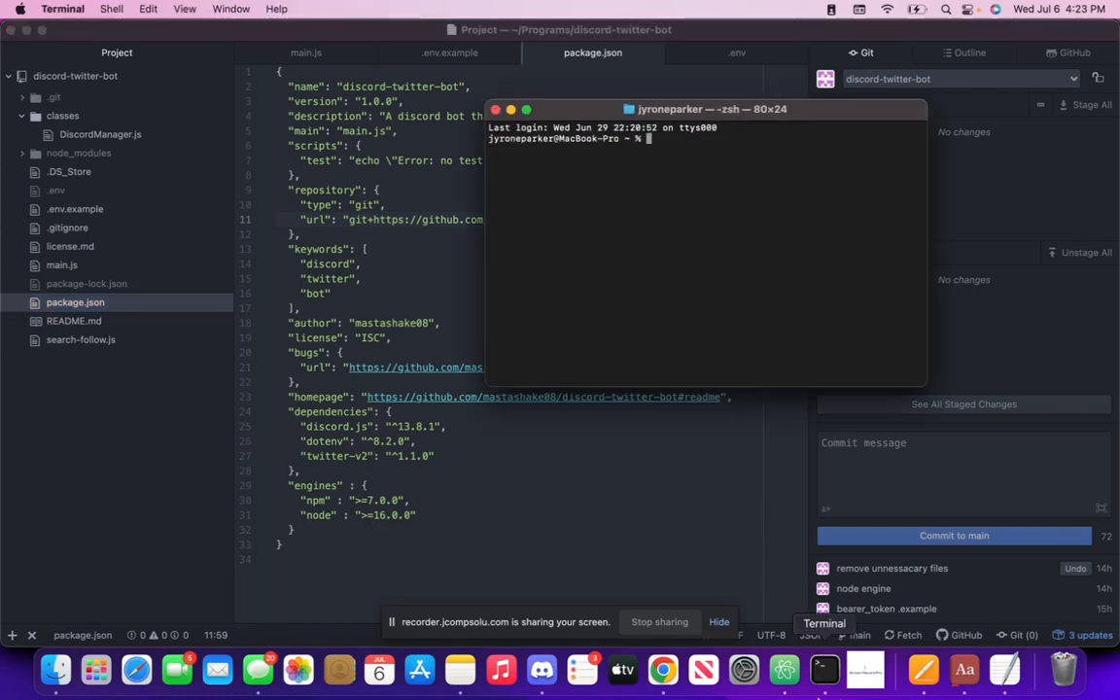
{"action": "type", "text": "cd"}
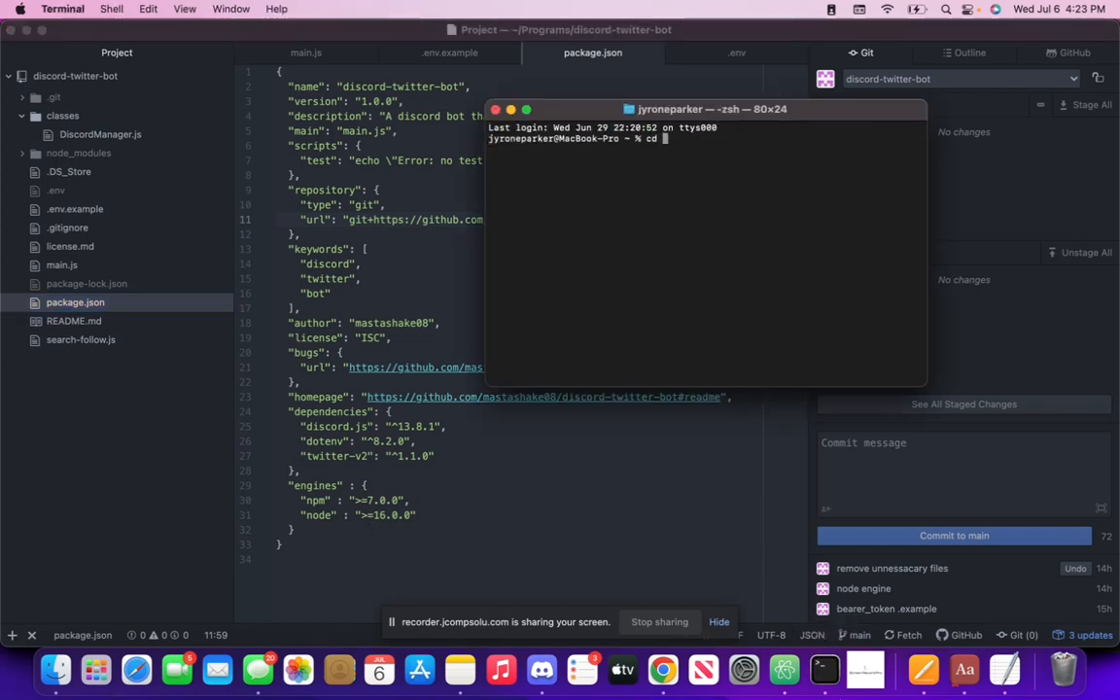
{"action": "type", "text": "Programs/"}
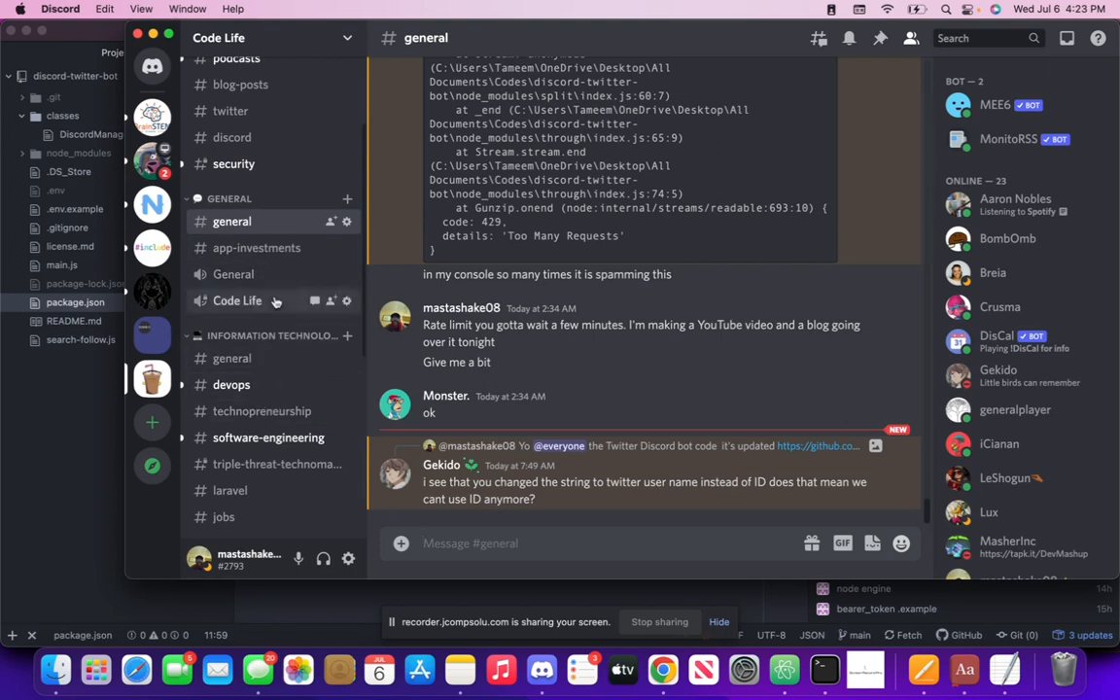
Step: Show Discord's #twitter channel, then switch back toward Terminal via the app switcher
{"action": "left_click", "coordinate": [230, 111]}
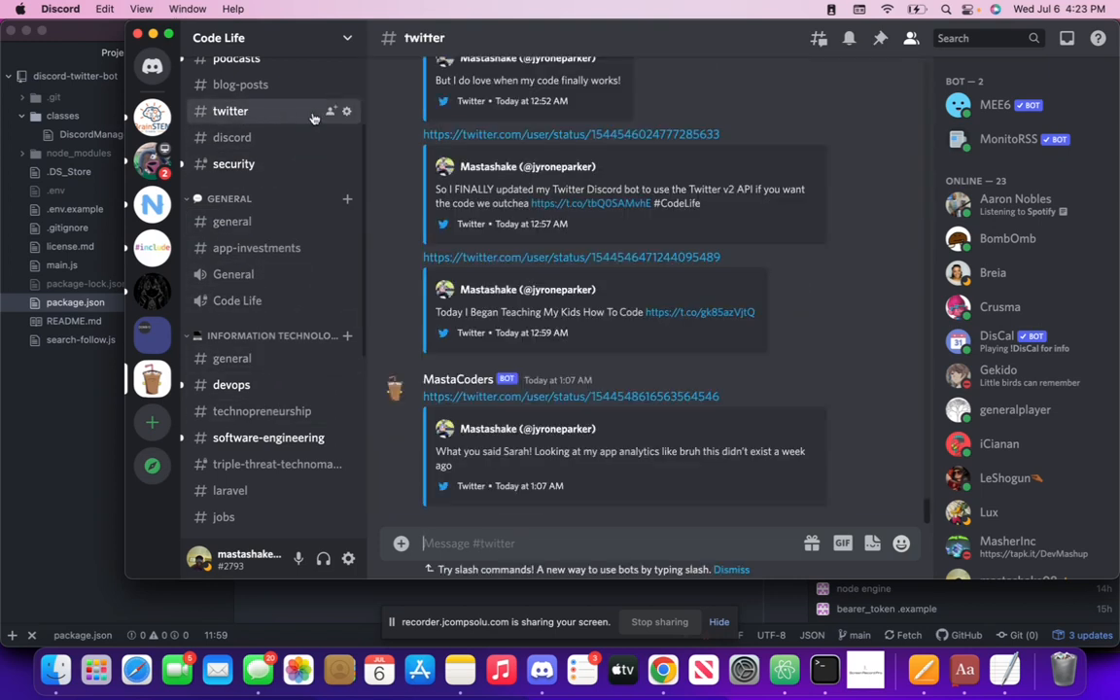
{"action": "key", "text": "cmd+tab"}
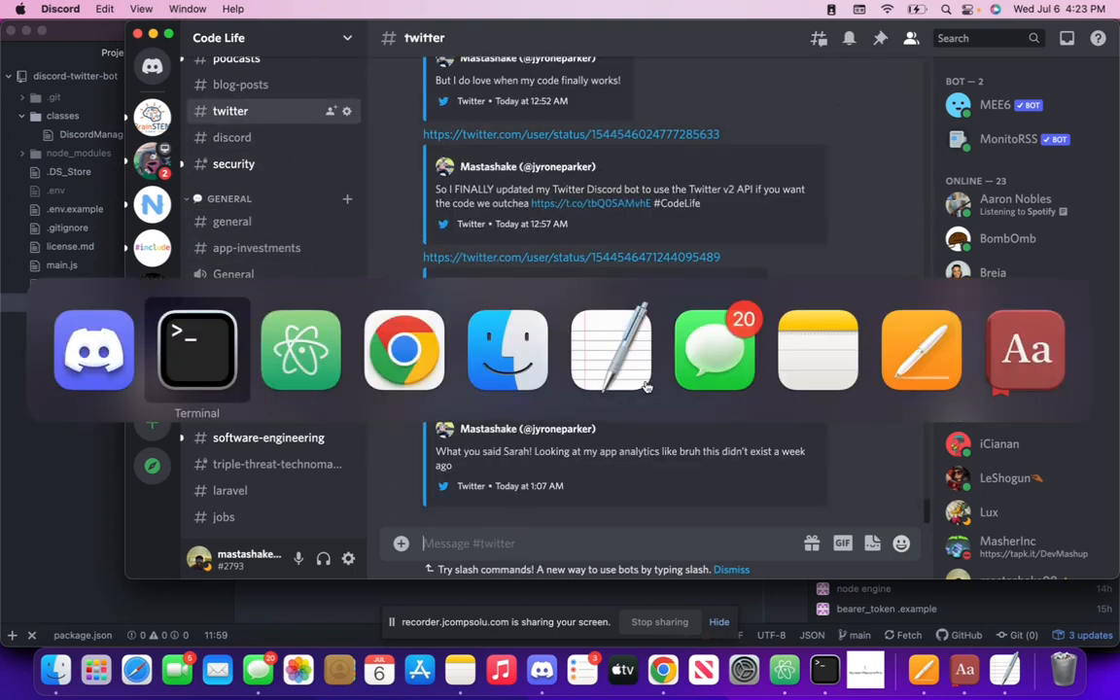
Step: Run node main.js, hit the missing-module error, and switch to Node 16 with nvm use 16
{"action": "left_click", "coordinate": [197, 350]}
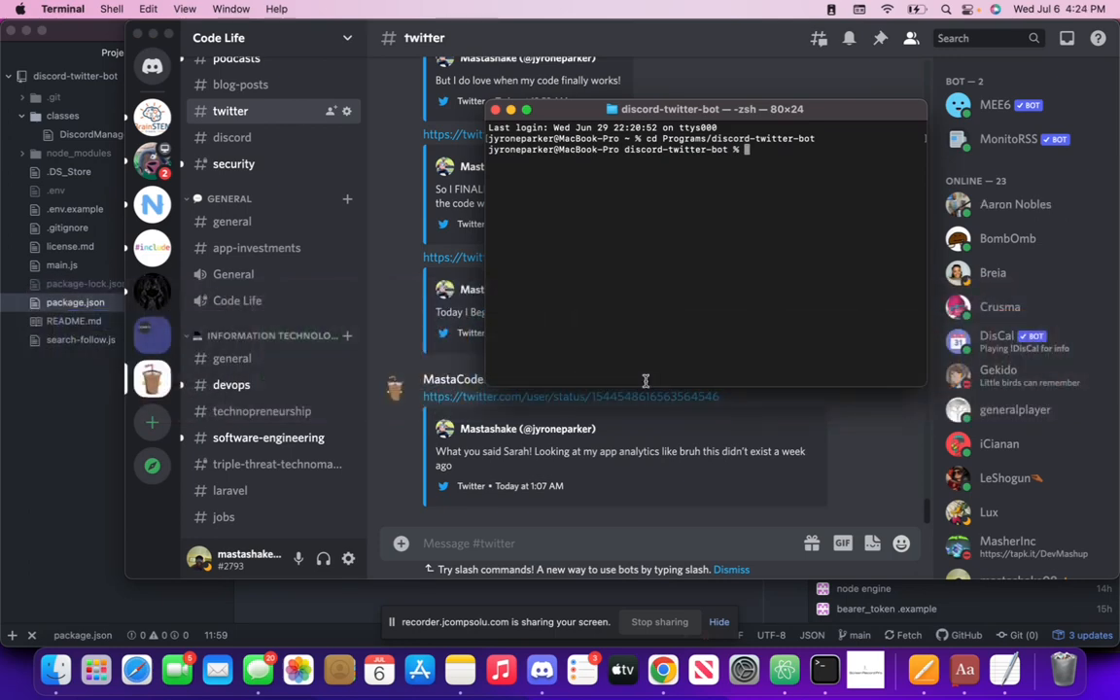
{"action": "type", "text": "node main.js"}
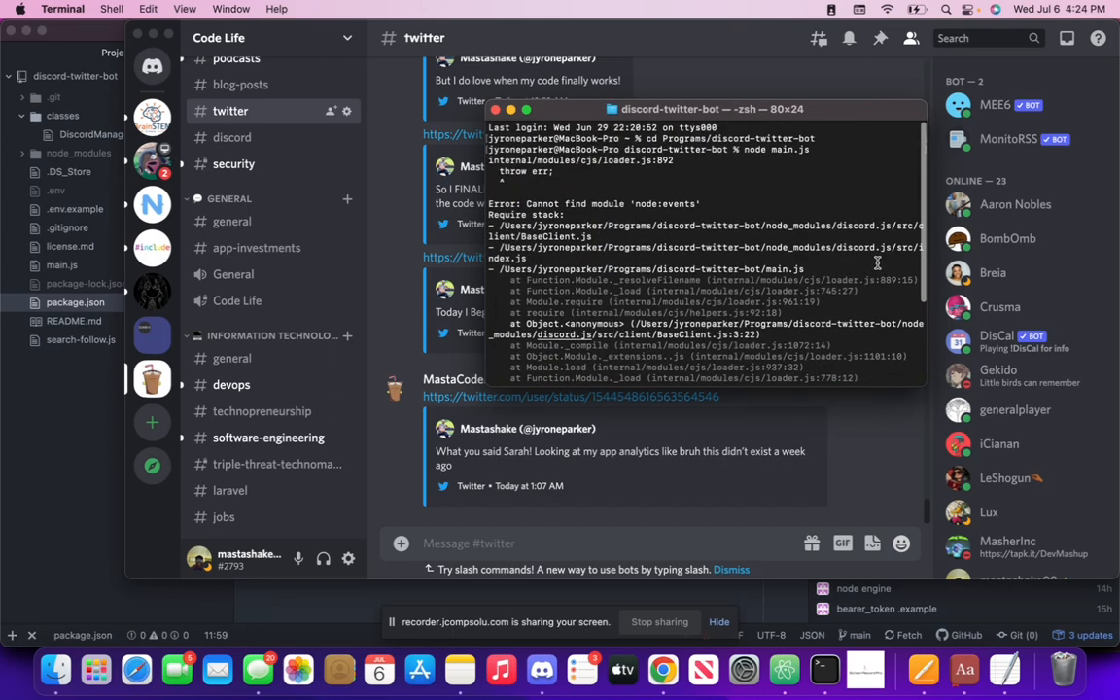
{"action": "scroll", "scroll_direction": "down", "scroll_amount": 3}
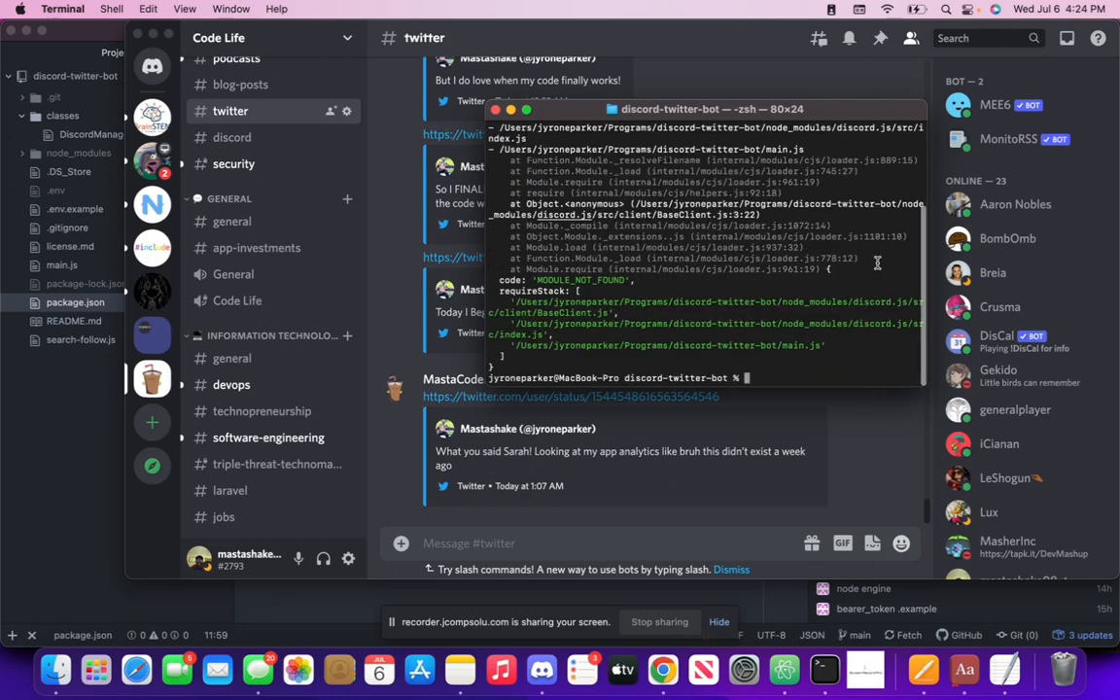
{"action": "type", "text": "nvm use 16"}
{"action": "type", "text": "node main.js"}
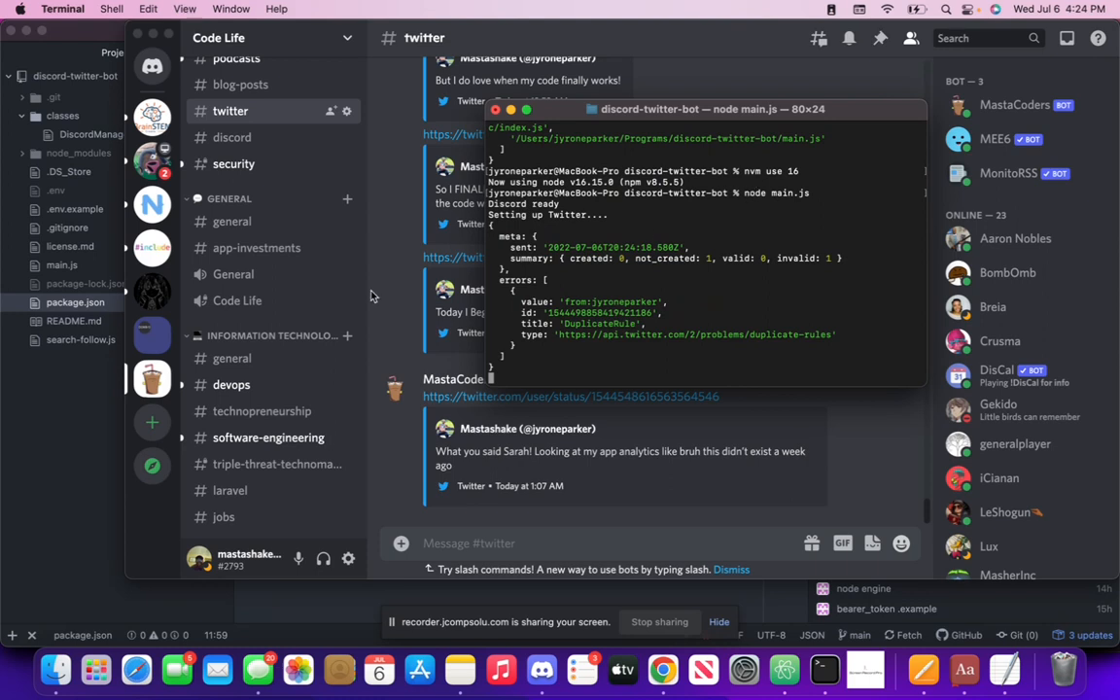
{"action": "mouse_move", "coordinate": [789, 293]}
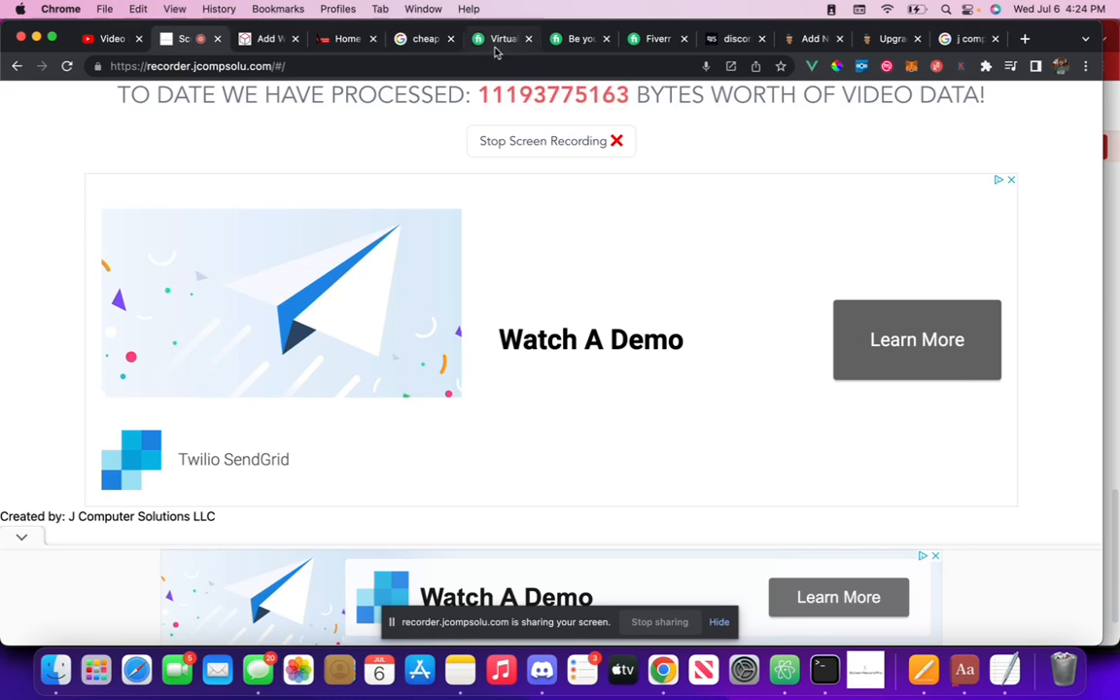
Step: Post a tweet reading "How is everyone doing today?" from the Twitter home feed
{"action": "left_click", "coordinate": [502, 39]}
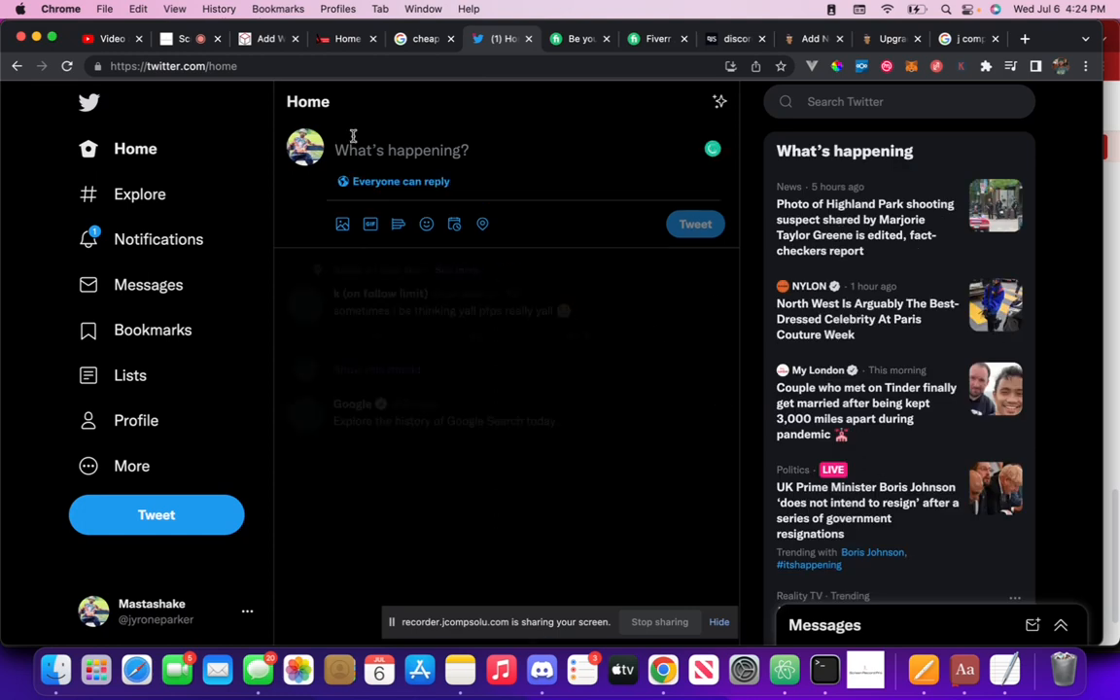
{"action": "type", "text": "How"}
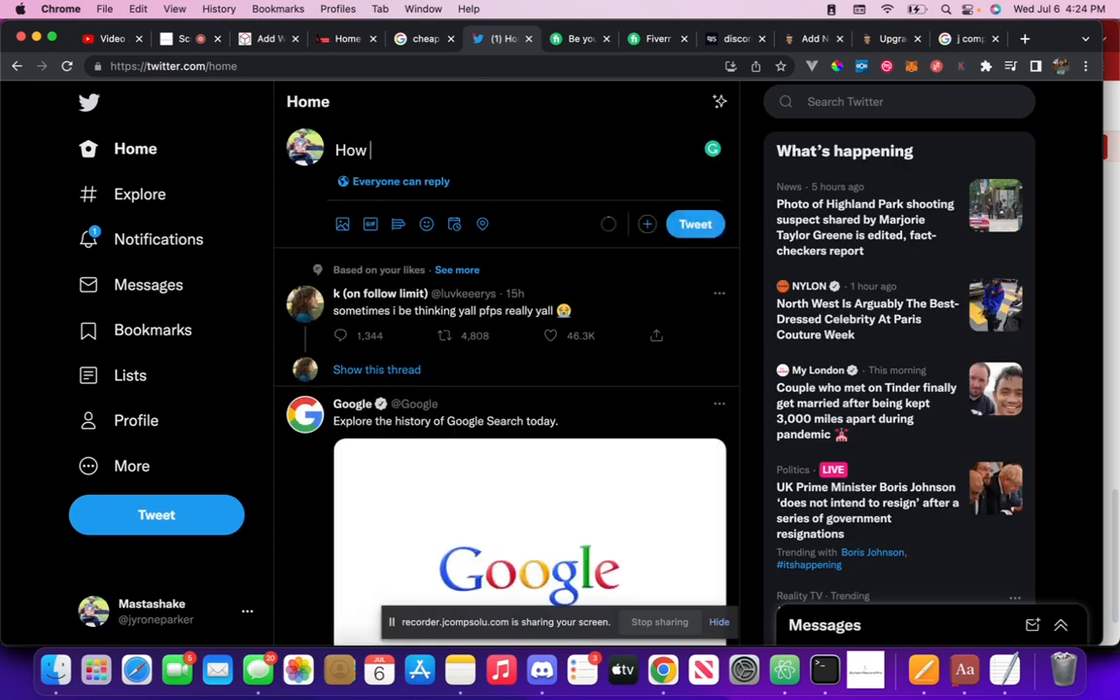
{"action": "type", "text": "is"}
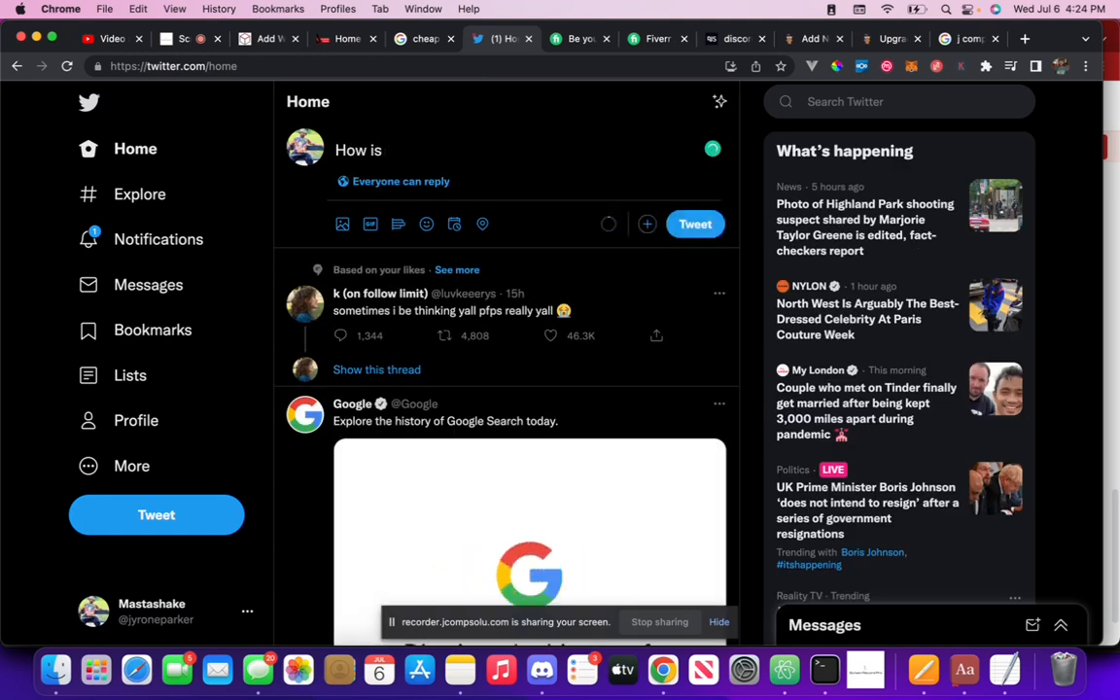
{"action": "type", "text": "everyone d"}
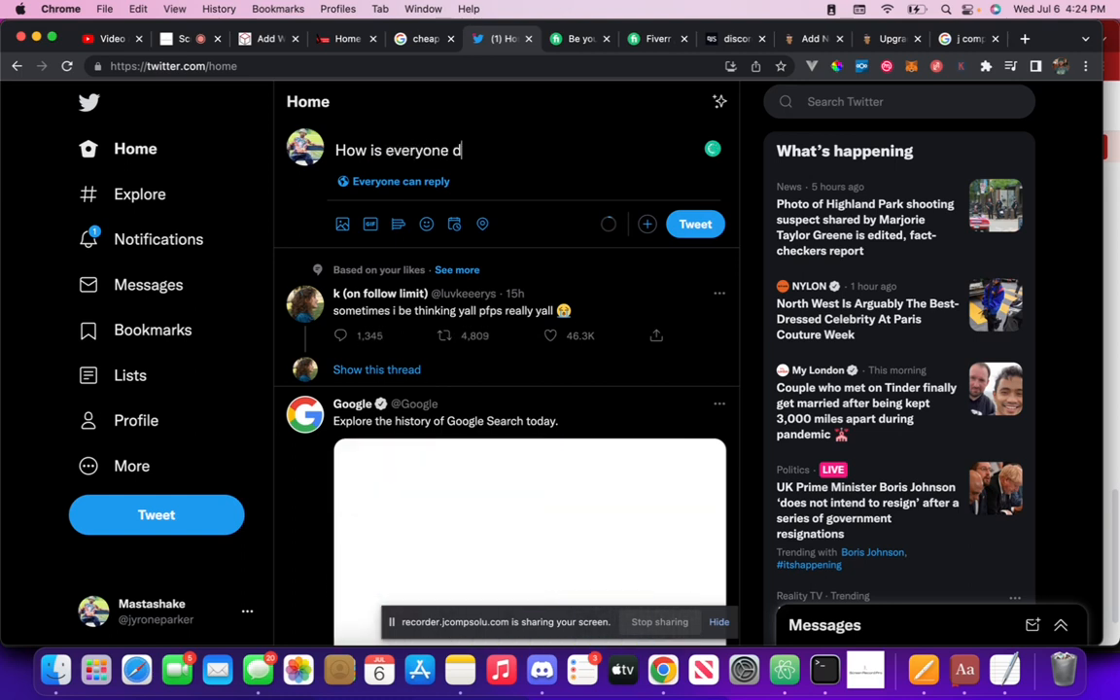
{"action": "type", "text": "oing today?"}
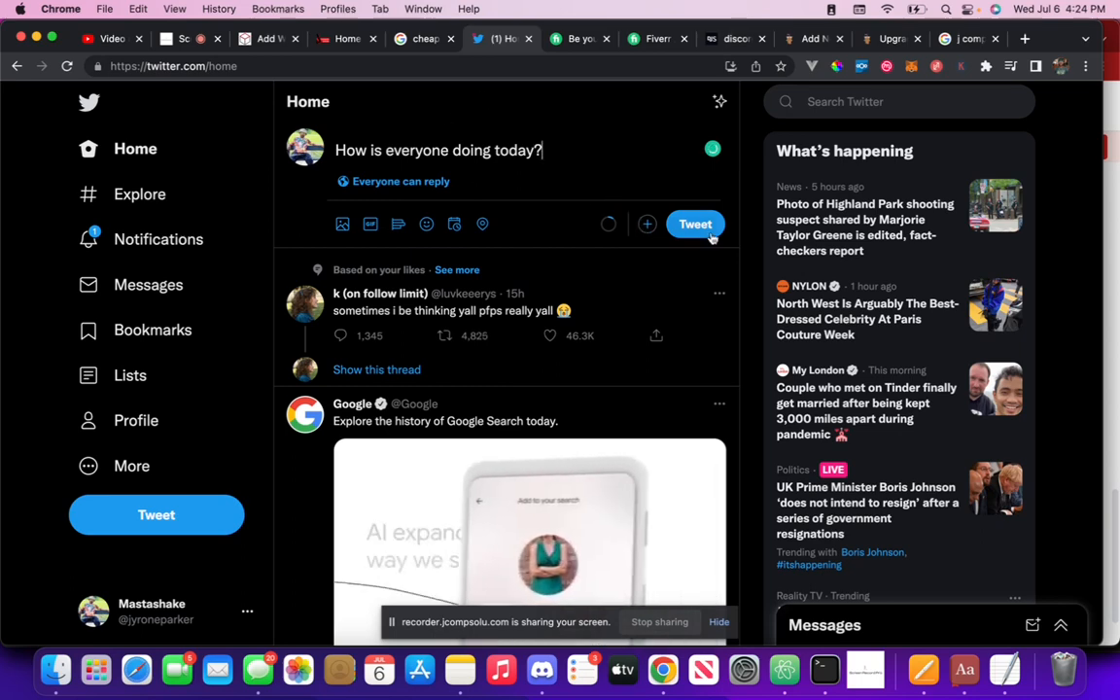
{"action": "left_click", "coordinate": [696, 224]}
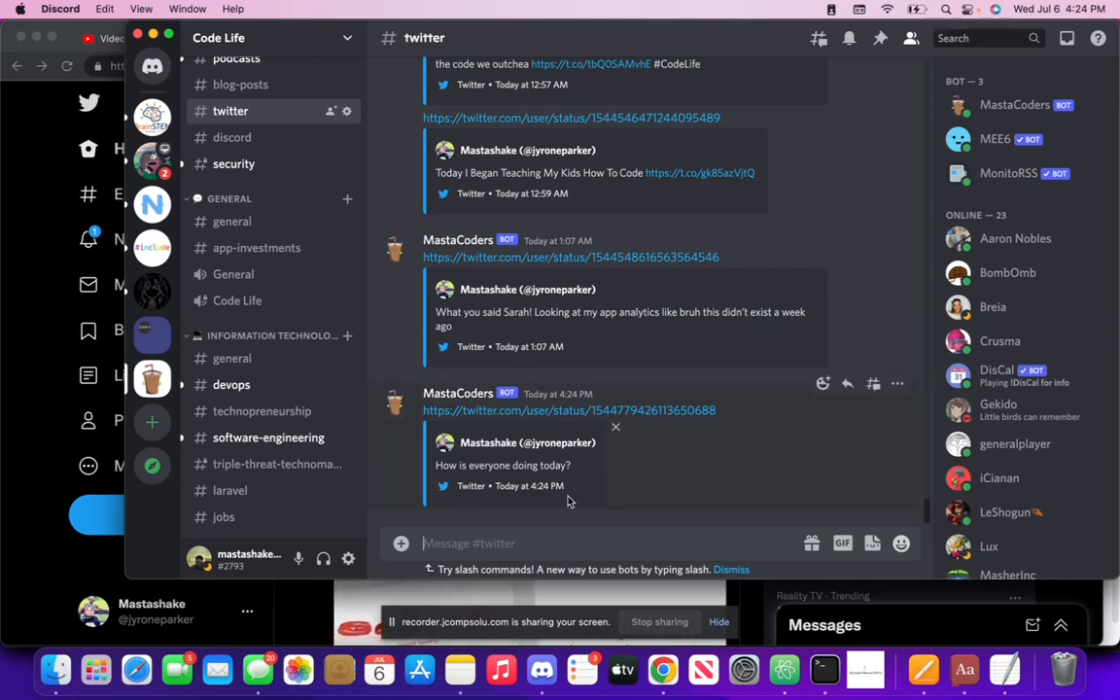
{"action": "mouse_move", "coordinate": [593, 354]}
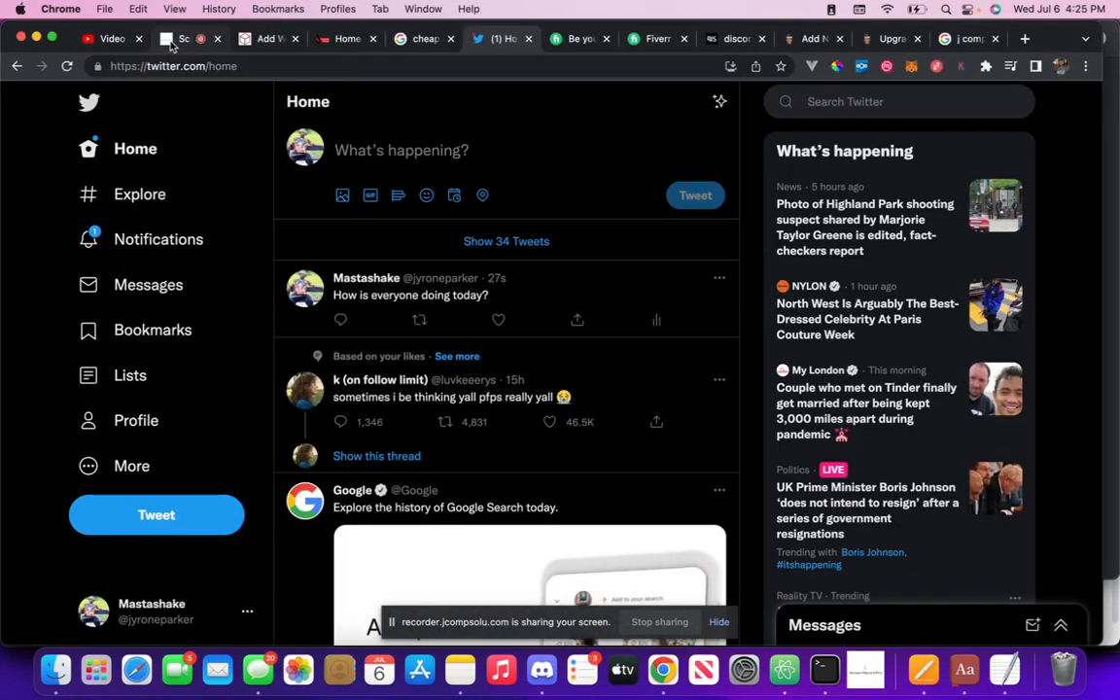
Step: Move through the screen recorder tab to the Fiverr virtual assistant gig tab
{"action": "left_click", "coordinate": [179, 39]}
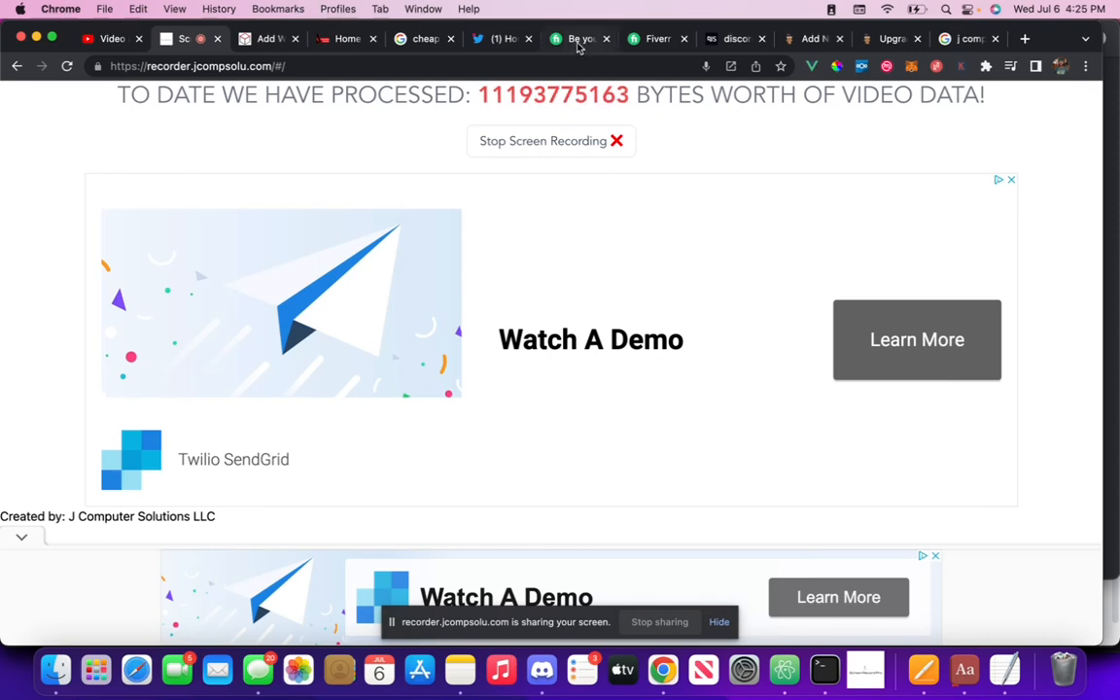
{"action": "left_click", "coordinate": [579, 39]}
{"action": "type", "text": "github.com/m"}
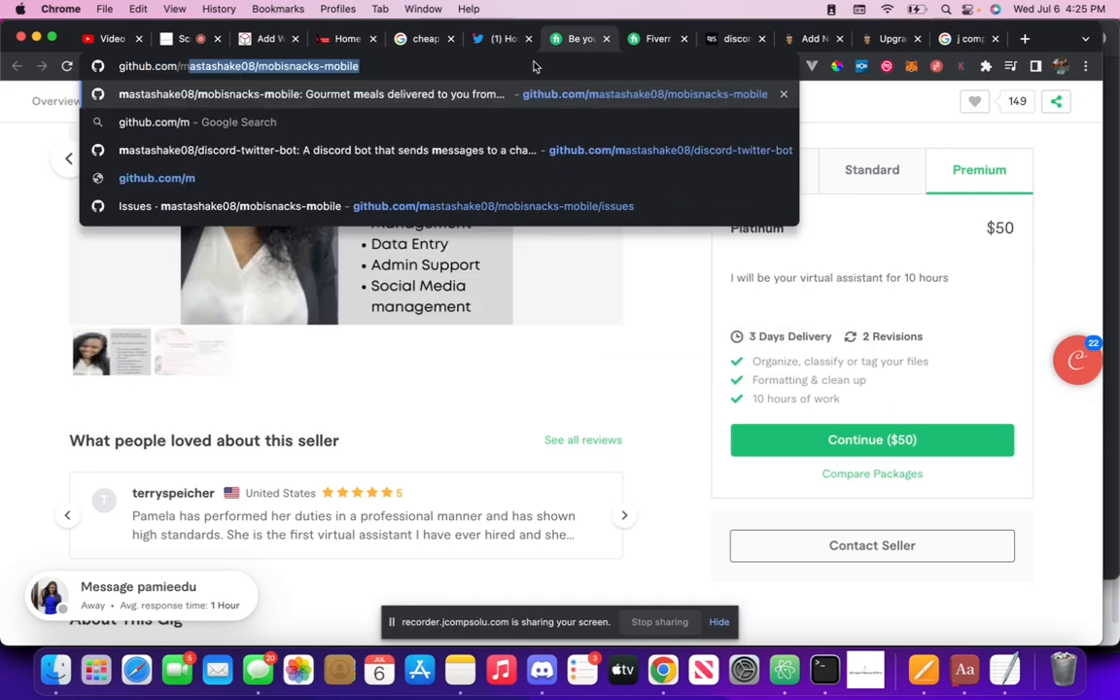
Step: Load the discord-twitter-bot GitHub repo and scroll its files, commits and description
{"action": "left_click", "coordinate": [340, 149]}
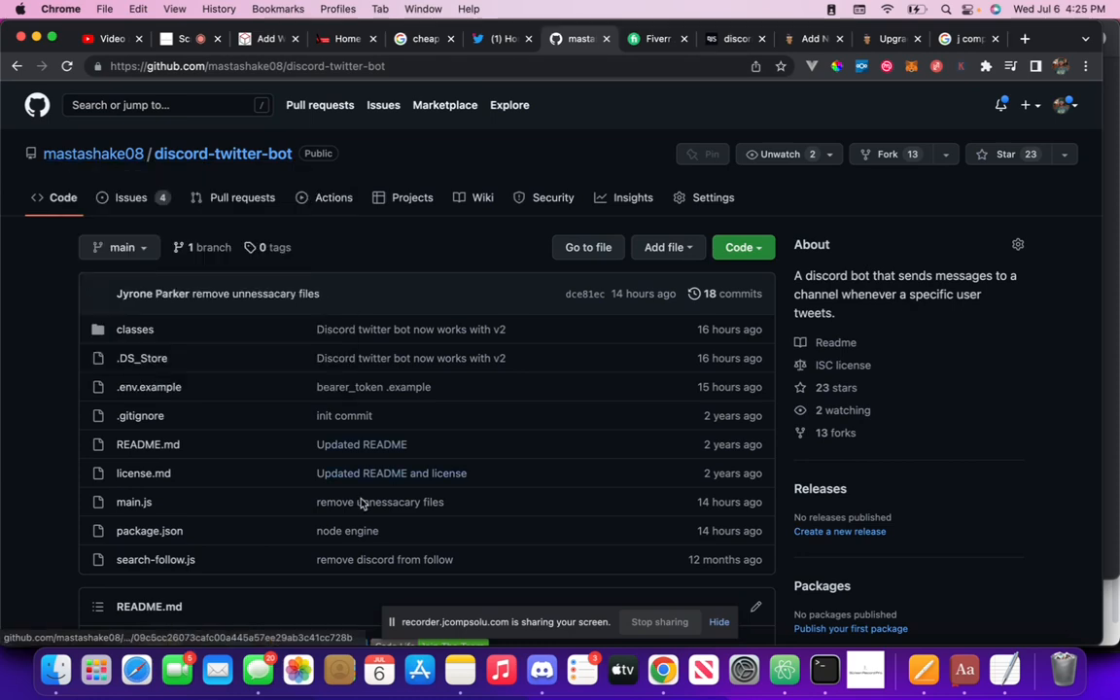
{"action": "scroll", "scroll_direction": "down", "scroll_amount": 3}
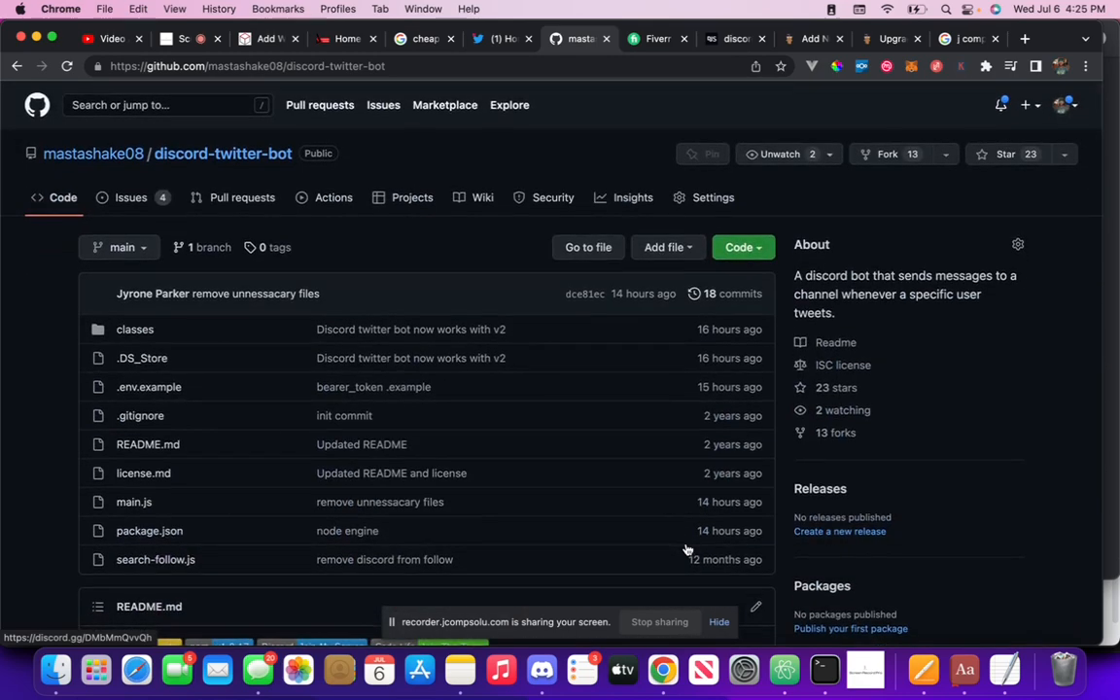
{"action": "mouse_move", "coordinate": [688, 548]}
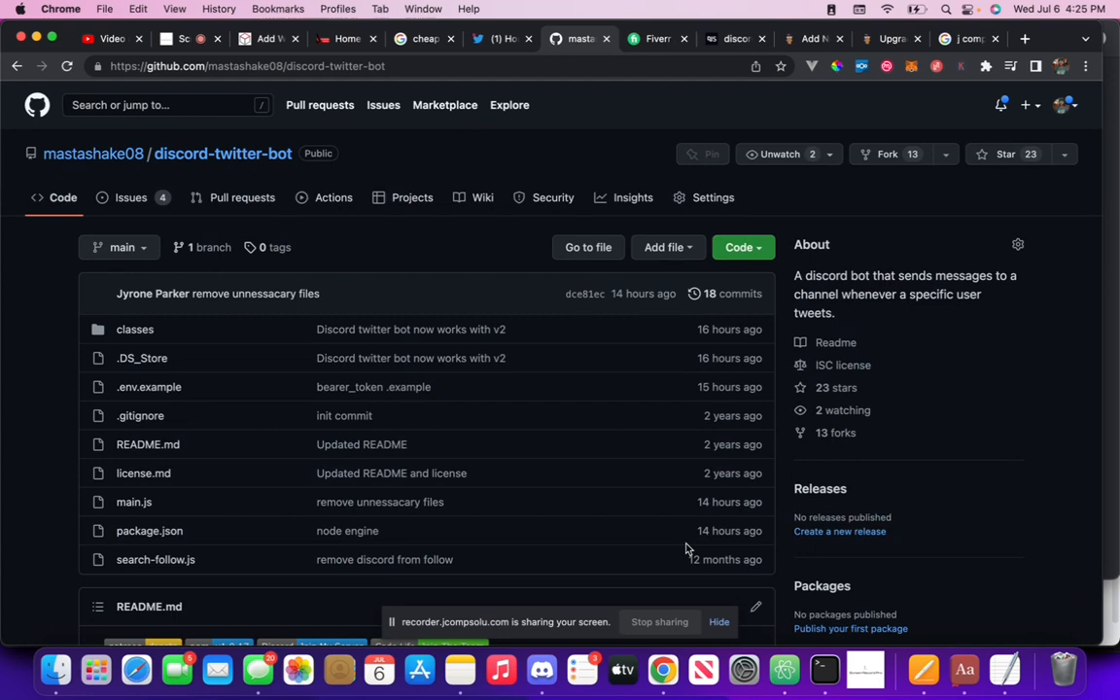
{"action": "mouse_move", "coordinate": [859, 547]}
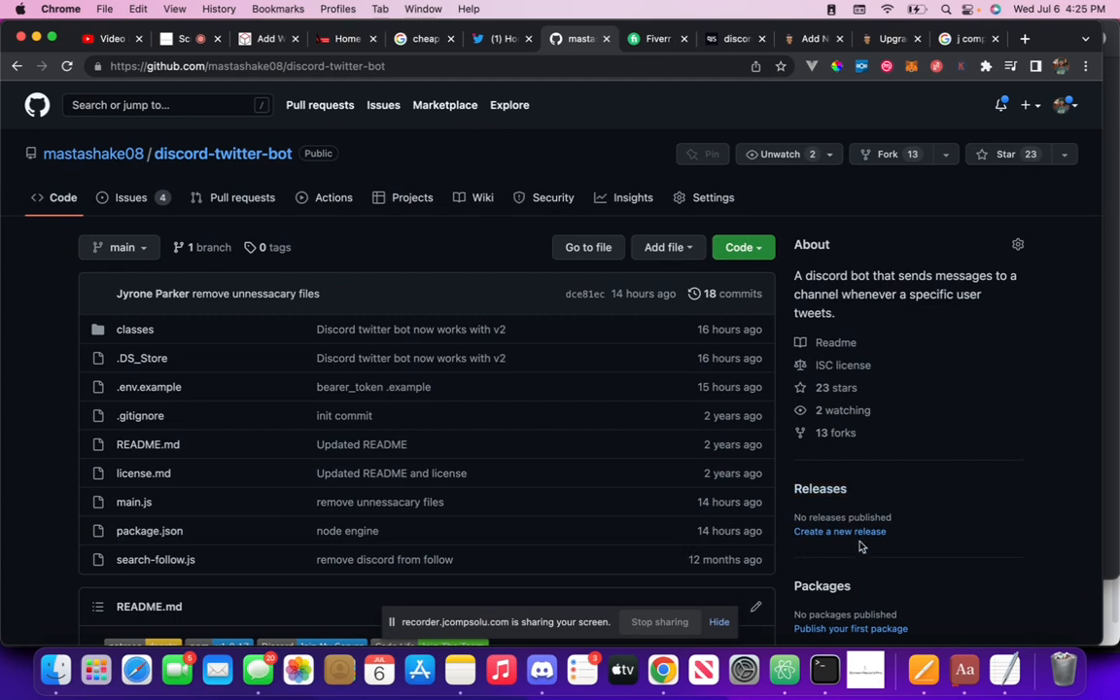
{"action": "mouse_move", "coordinate": [190, 54]}
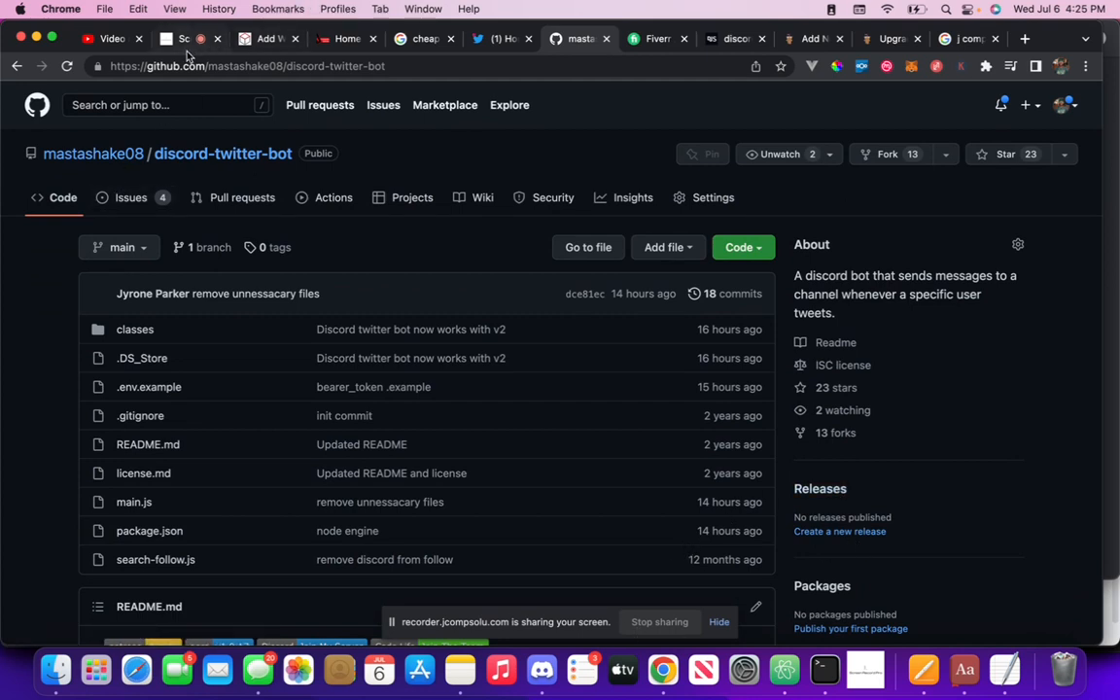